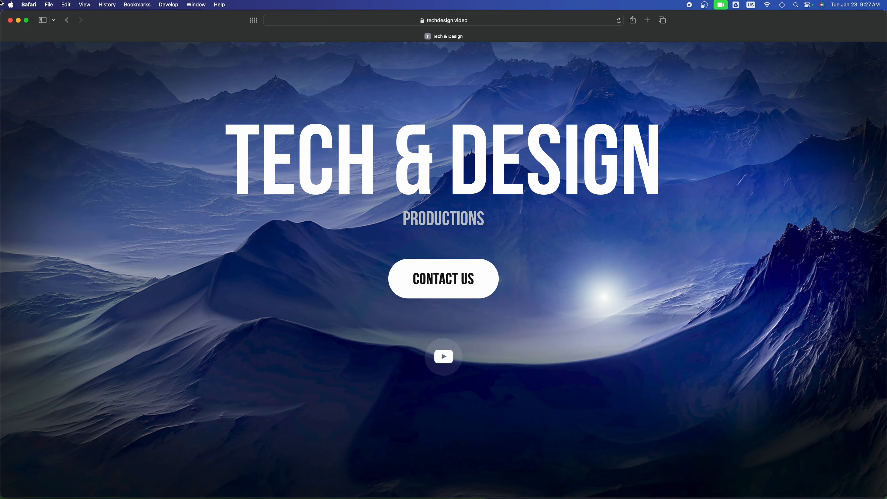
Reveal the Apple menu from Safari, showing System Settings with its 1 update badge
click(10, 5)
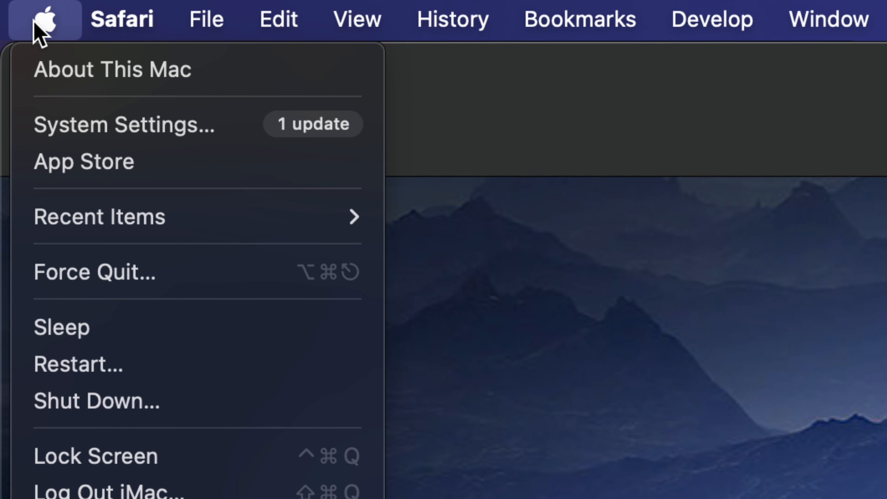
mouse_move(235, 136)
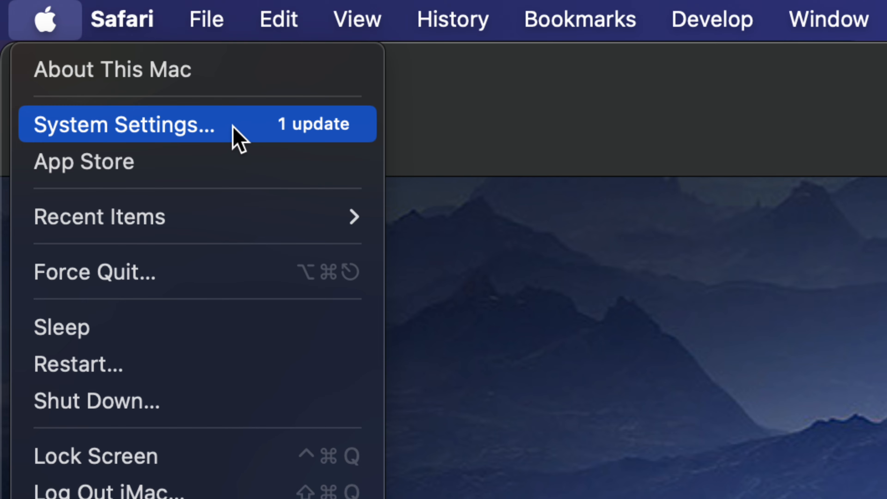
mouse_move(62, 170)
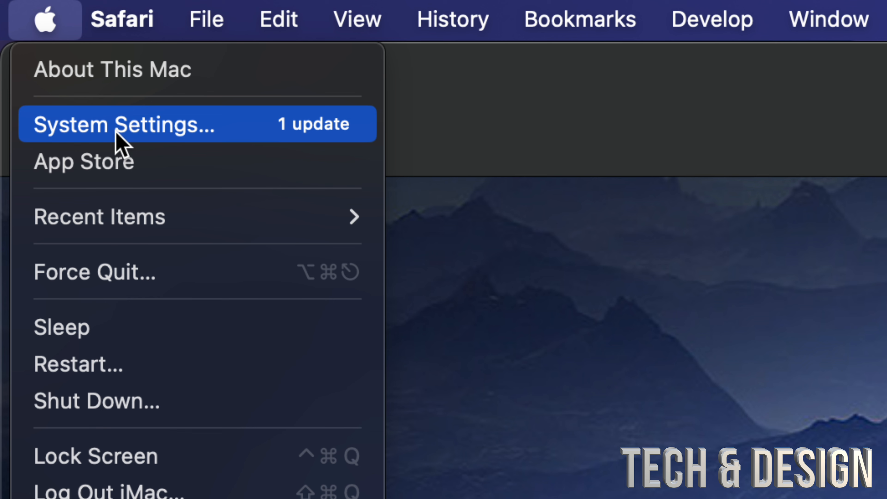
Go to Software Update via the 'update' search, listing macOS Sonoma 14.3 as available
click(123, 124)
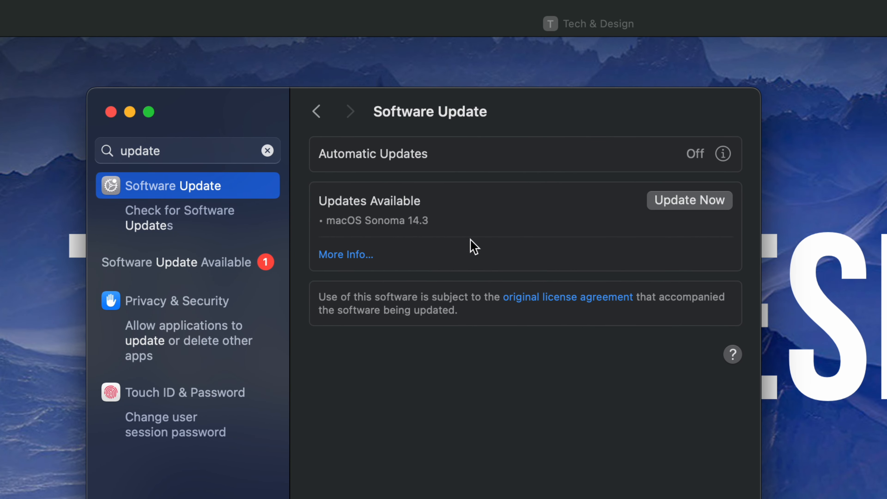
mouse_move(463, 242)
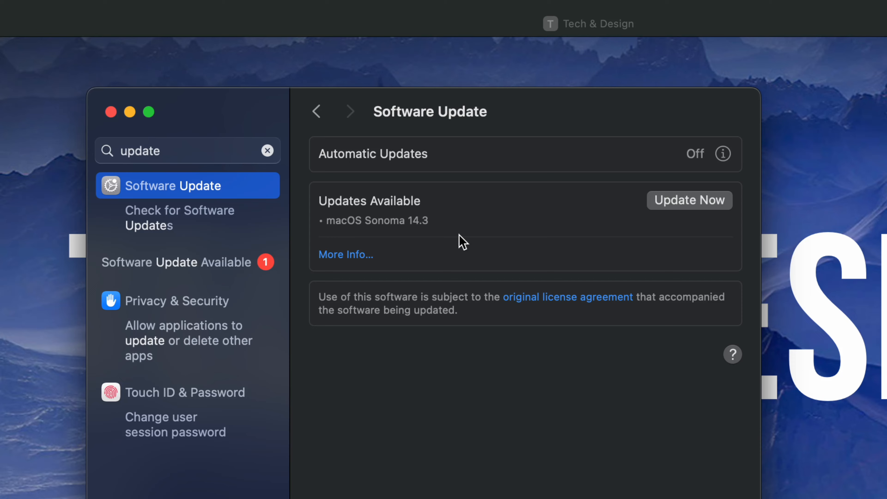
mouse_move(463, 243)
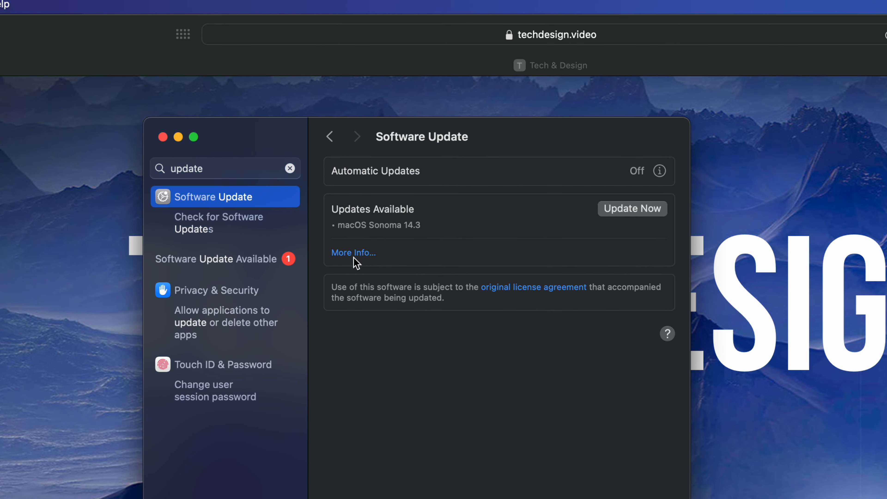
Run Update Now for macOS Sonoma 14.3, agree to the licence and authorise with the password
click(353, 253)
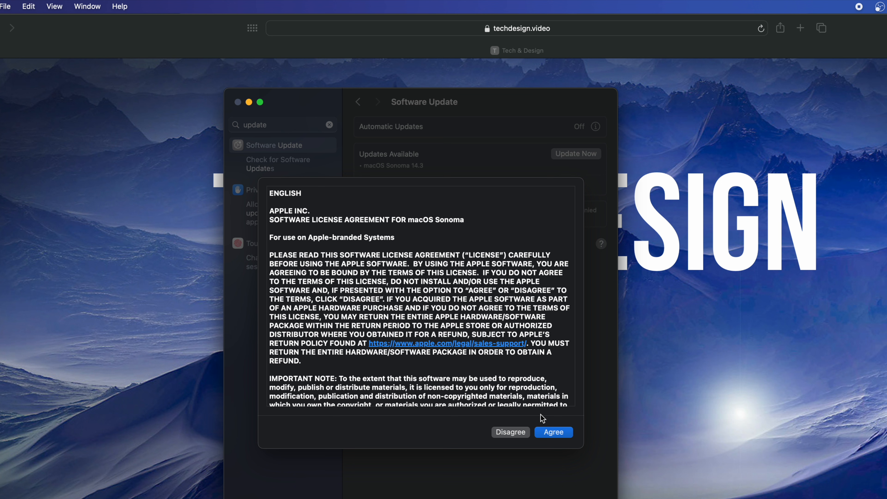
click(552, 432)
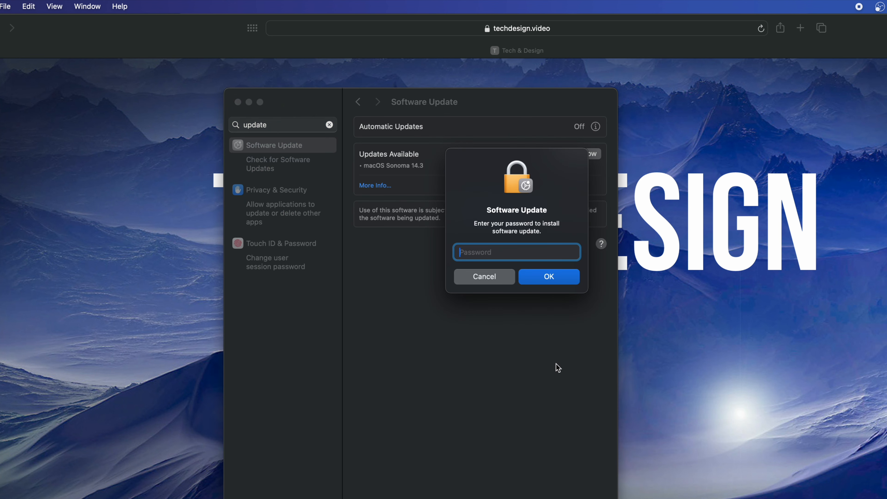
click(547, 277)
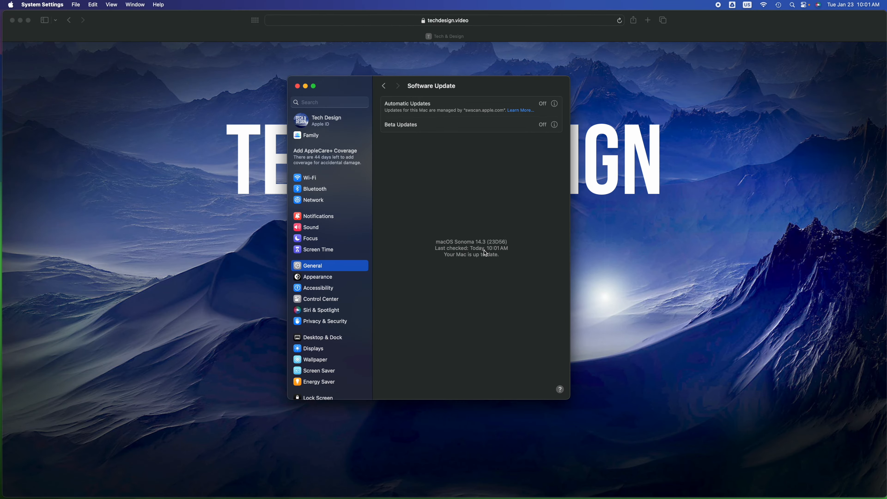
mouse_move(350, 84)
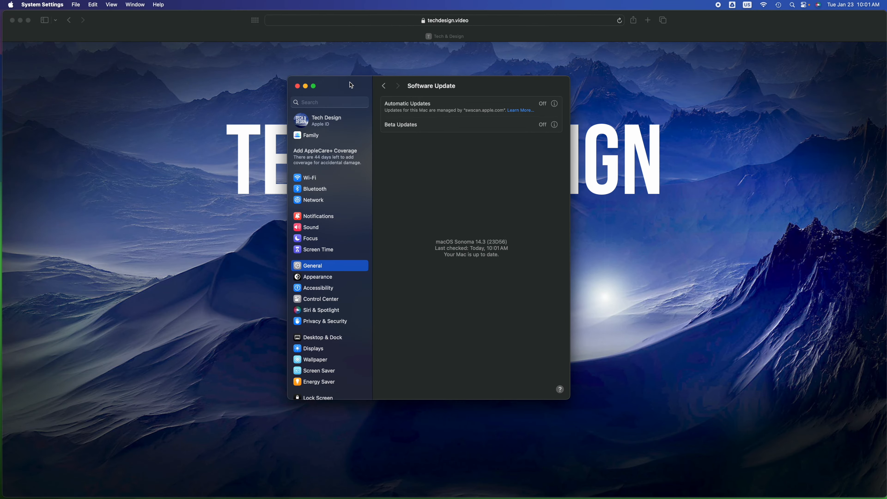